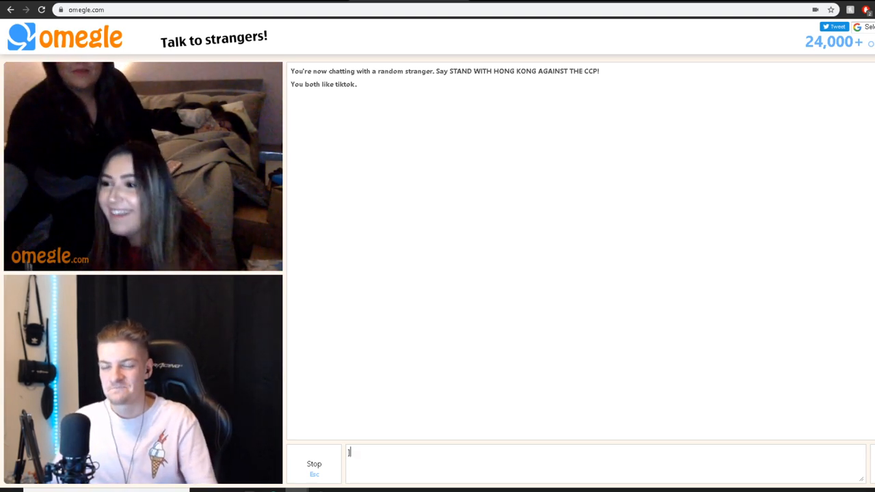
Step: Press Stop to end the chat with the first pair of strangers and rematch
{"action": "left_click", "coordinate": [314, 464]}
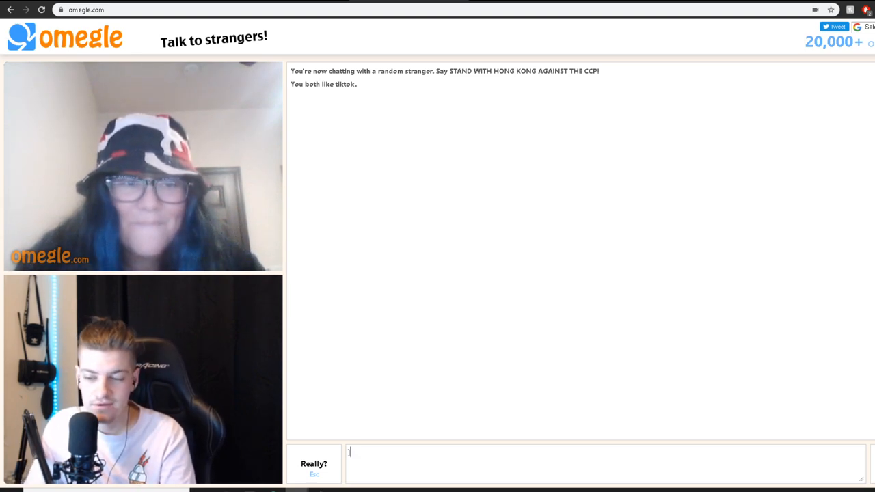
Step: Disconnect this stranger with Stop for a new TikTok-interest match
{"action": "left_click", "coordinate": [314, 468]}
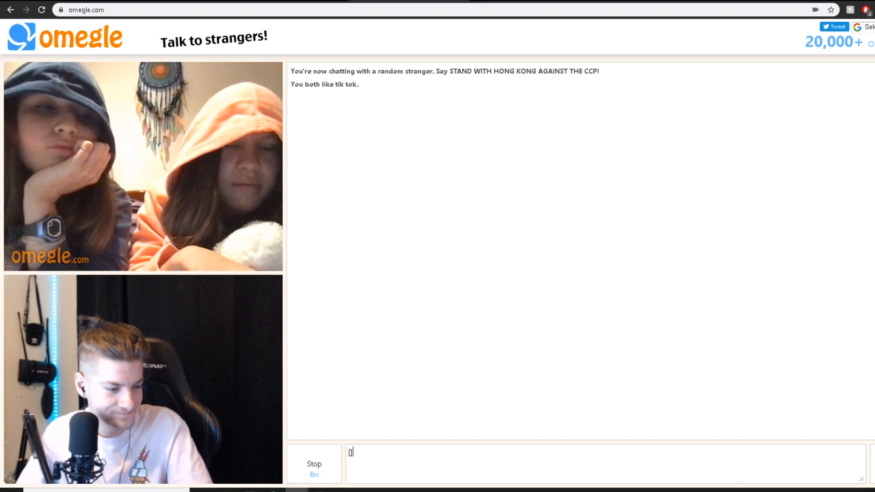
Step: Stop the chat with the two hooded strangers to reach a new one
{"action": "left_click", "coordinate": [314, 463]}
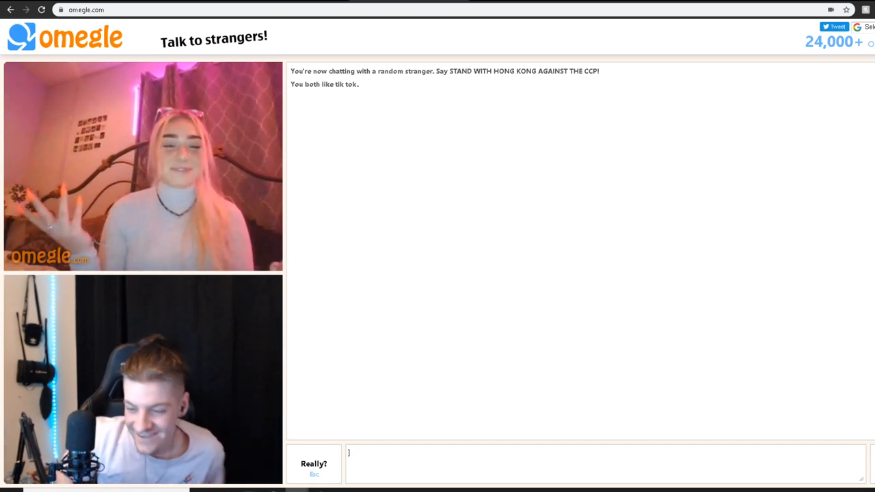
{"action": "type", "text": "bamb"}
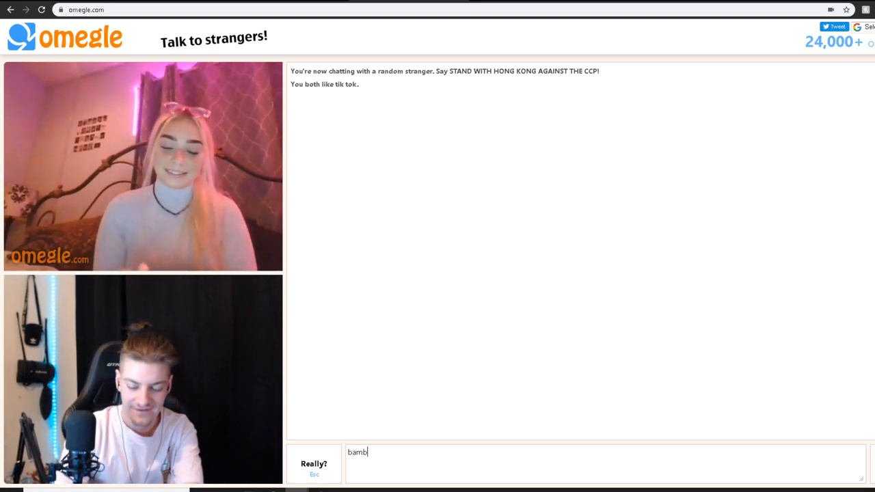
{"action": "type", "text": "i.miki"}
{"action": "left_click", "coordinate": [446, 10]}
{"action": "type", "text": "1"}
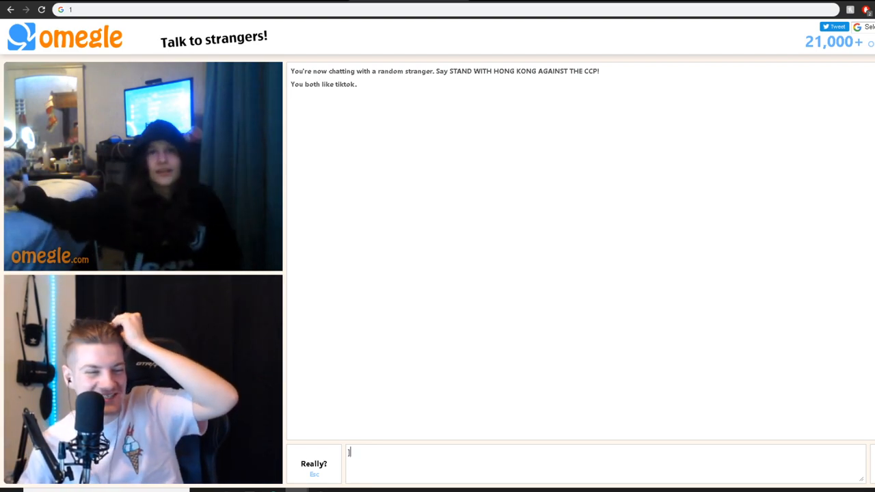
Step: Stop the chat with the 'Let that sink in' meme stranger
{"action": "left_click", "coordinate": [314, 464]}
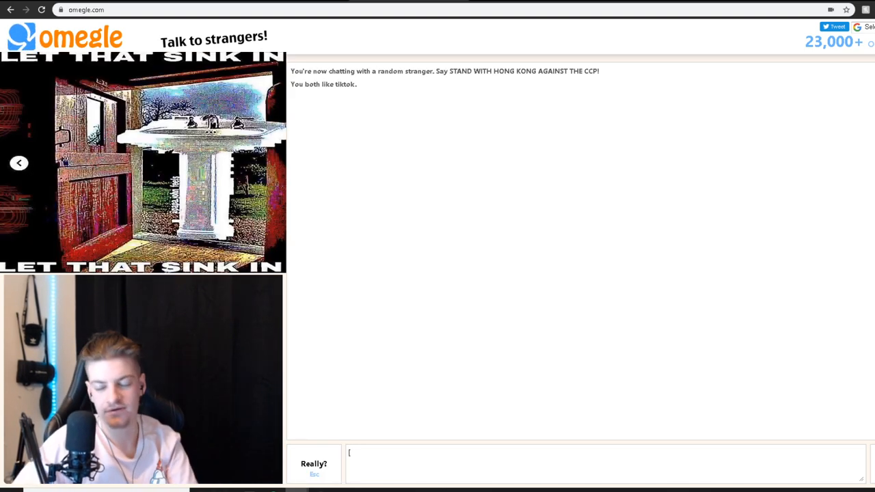
Step: Skip to a new stranger, type 'm' in the chat, then skip again
{"action": "left_click", "coordinate": [314, 469]}
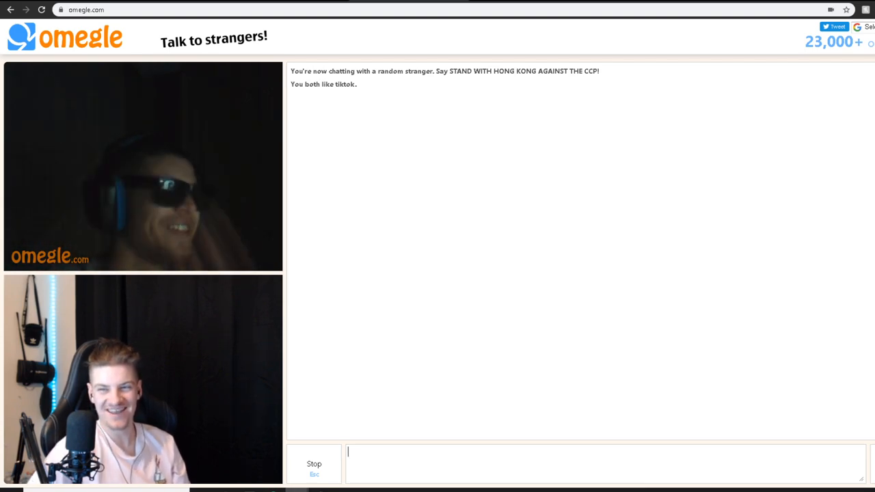
{"action": "type", "text": "m"}
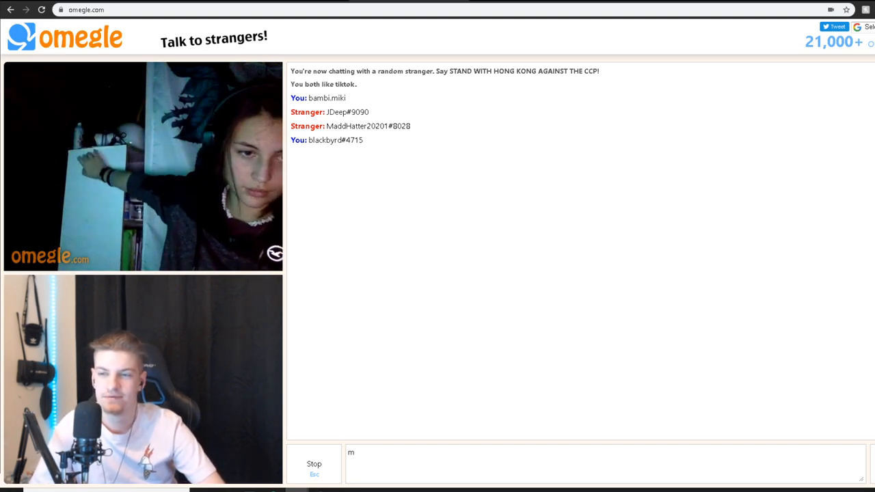
{"action": "left_click", "coordinate": [314, 463]}
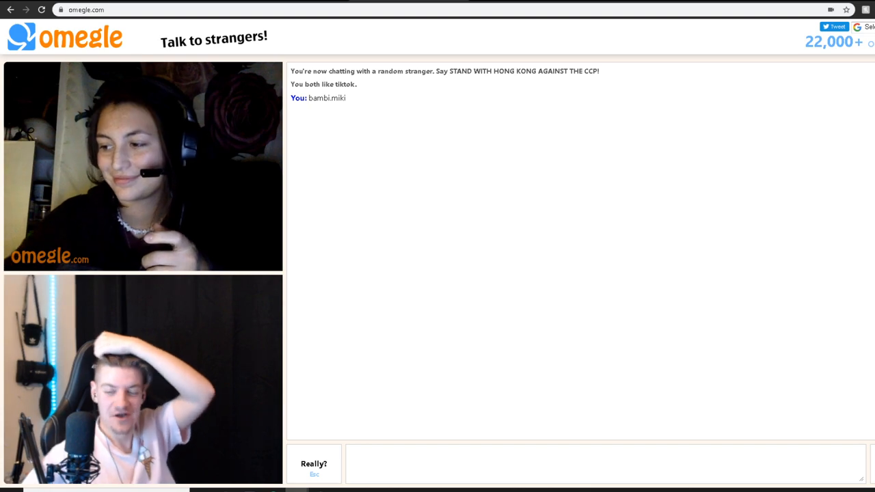